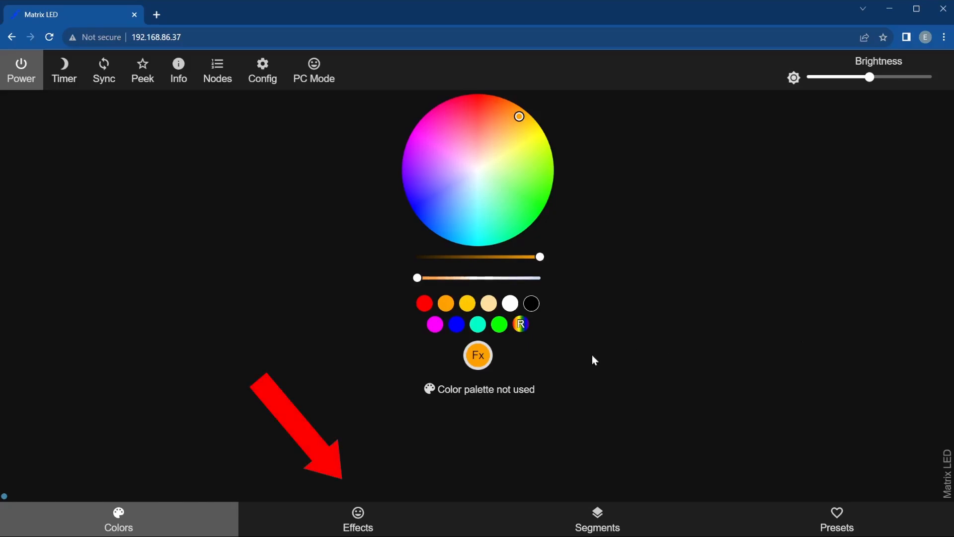
# Switch to PC Mode so colours, effects, segments and presets show together.
pyautogui.click(313, 69)
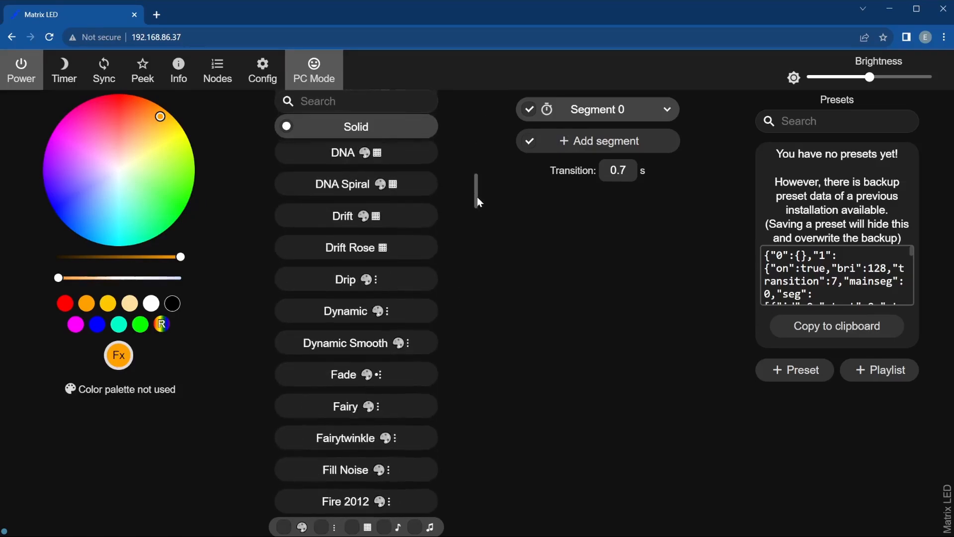
# Search the effect list for 'scrolling text', finding only Solid so far.
pyautogui.scroll(-3)
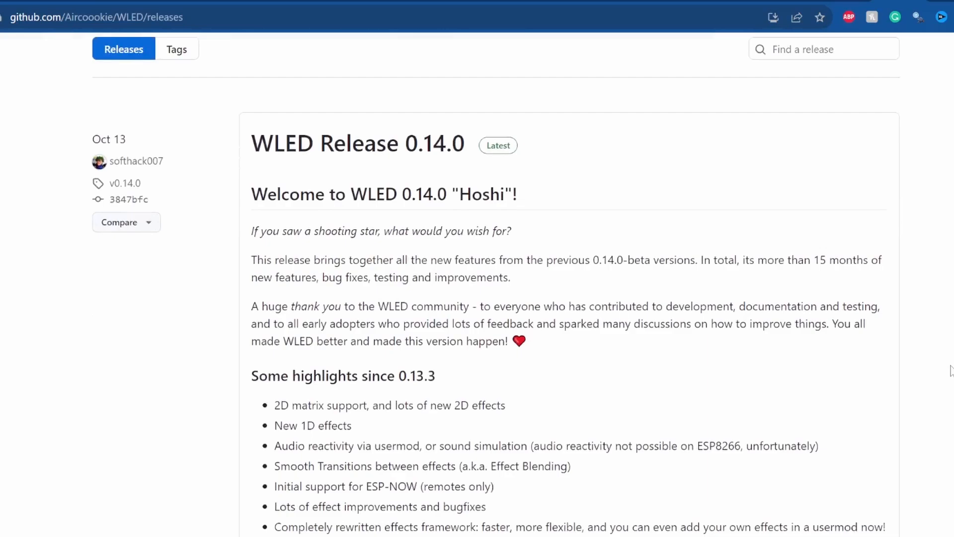
pyautogui.scroll(-3)
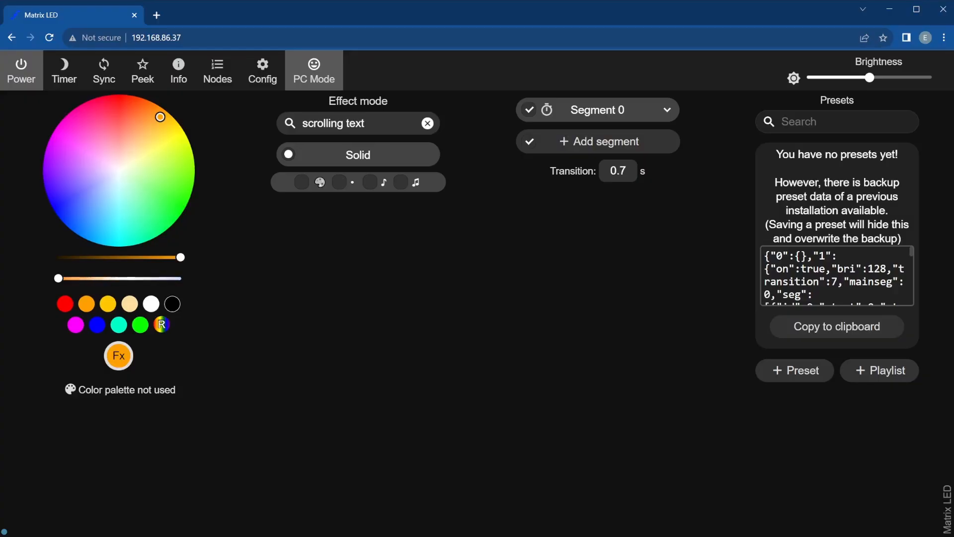
pyautogui.moveTo(497, 171)
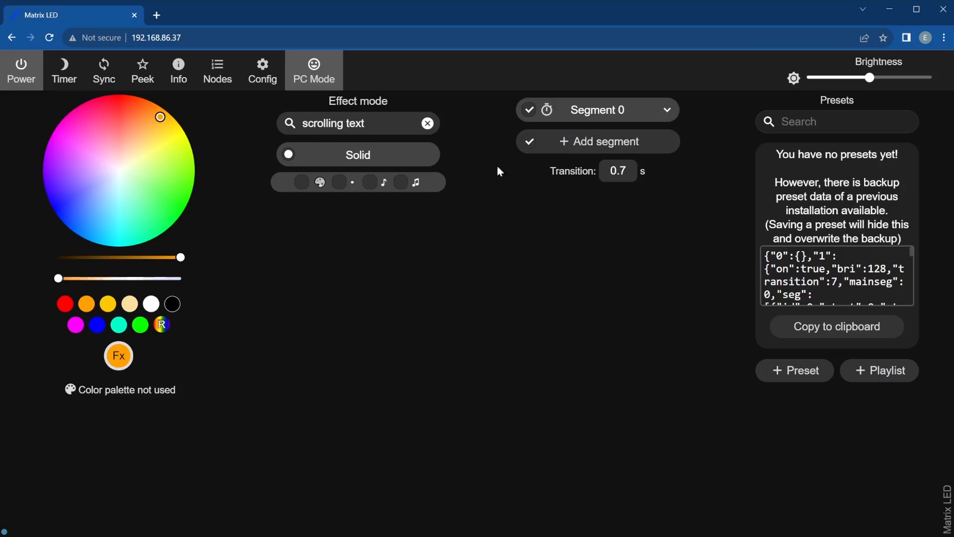
# Go to the Config settings page listing 2D Configuration.
pyautogui.click(262, 70)
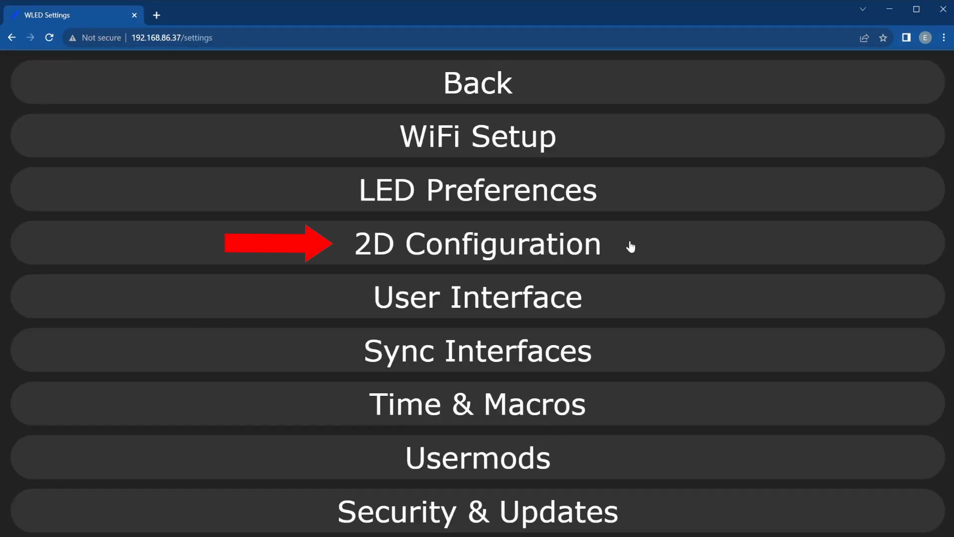
# In 2D Configuration change the LED layout from strip to 2D Matrix so Scrolling Text appears.
pyautogui.click(478, 243)
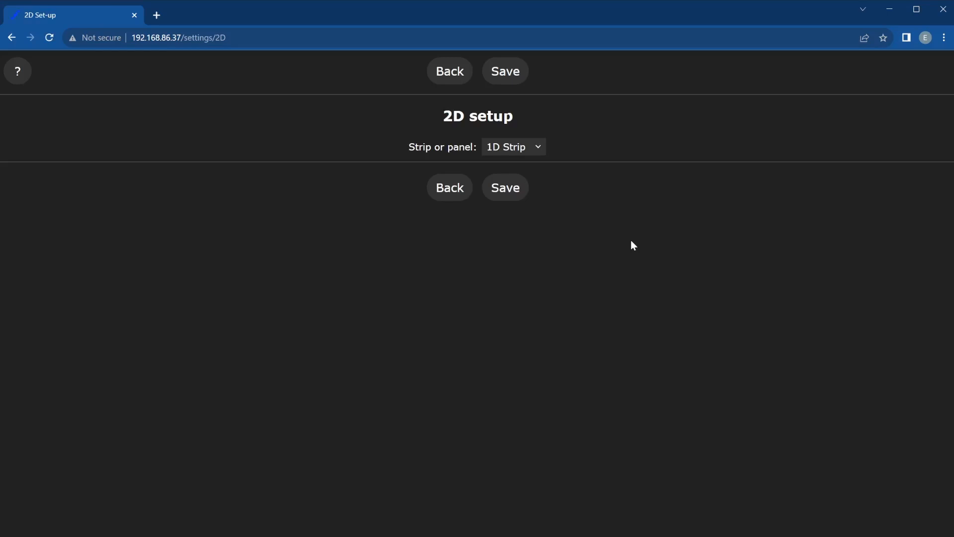
pyautogui.moveTo(557, 150)
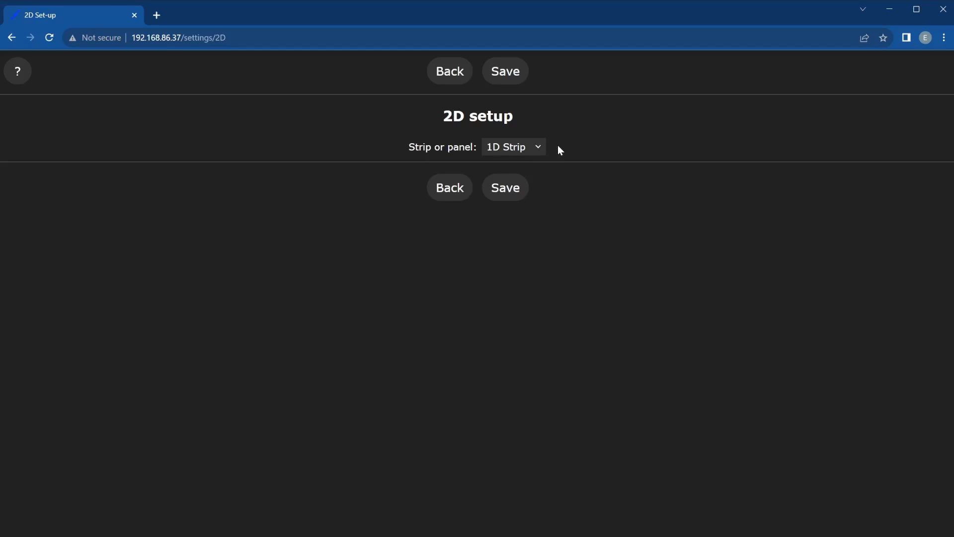
pyautogui.moveTo(522, 148)
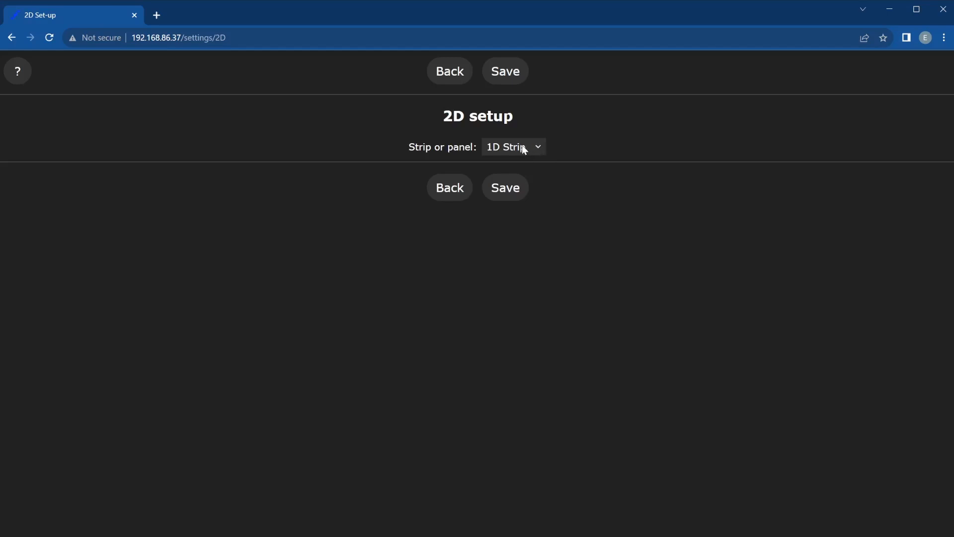
pyautogui.click(513, 147)
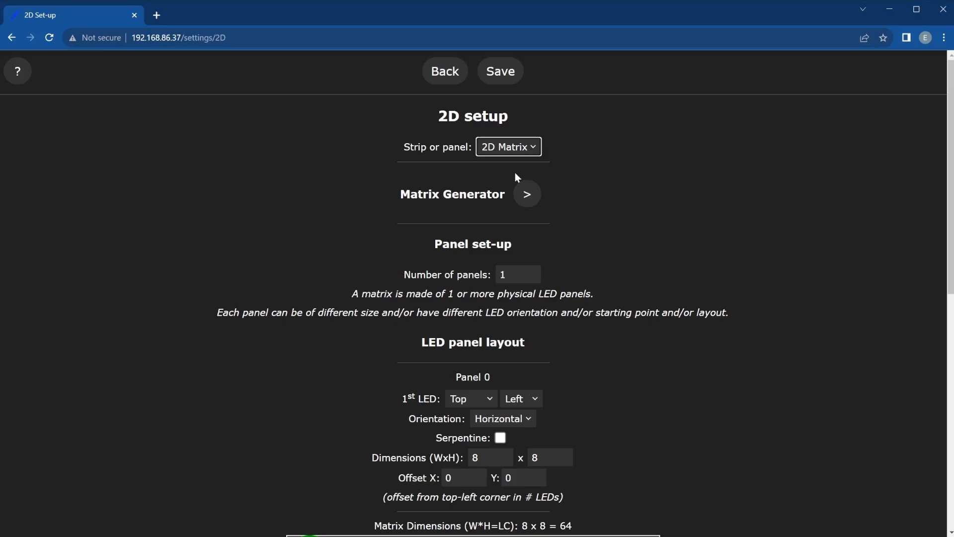
pyautogui.scroll(-3)
pyautogui.write('scroll')
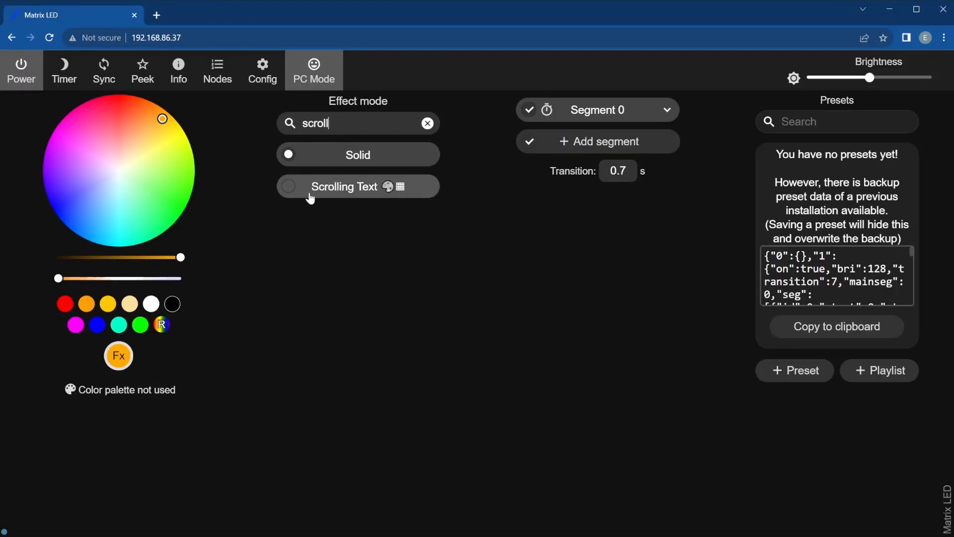
# Apply the Scrolling Text effect and expand Segment 0's 32×8 settings.
pyautogui.click(343, 186)
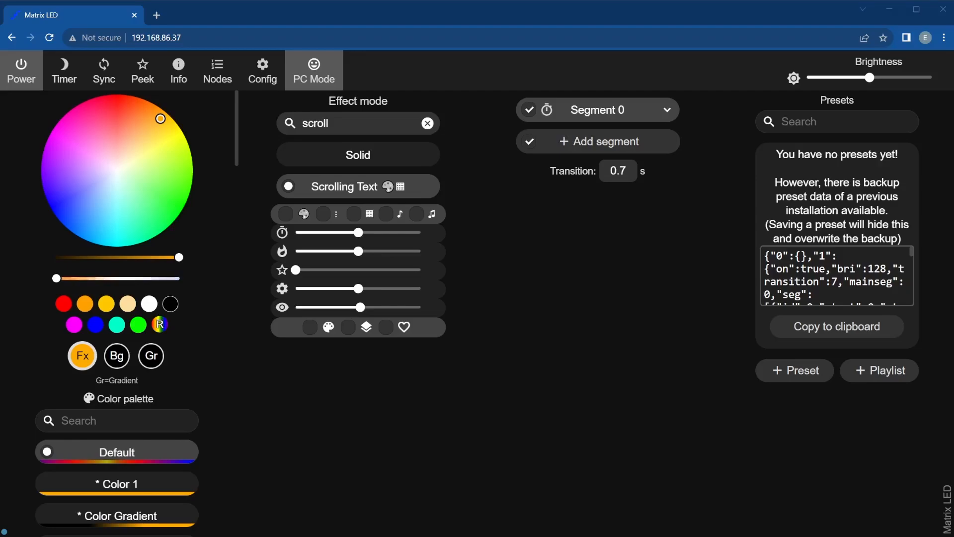
pyautogui.click(666, 112)
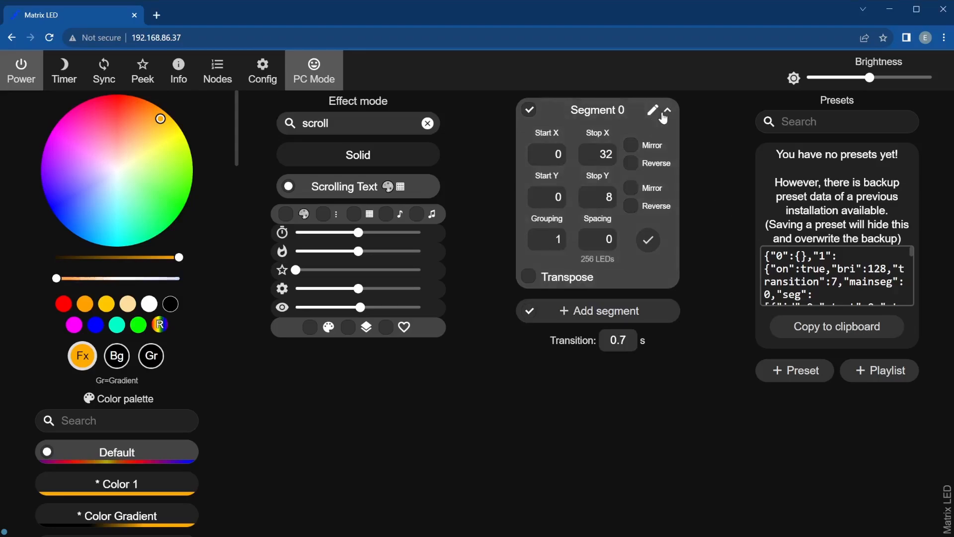
# Rename Segment 0 to 'Have a Nice Day :)' as the scrolling message.
pyautogui.click(652, 110)
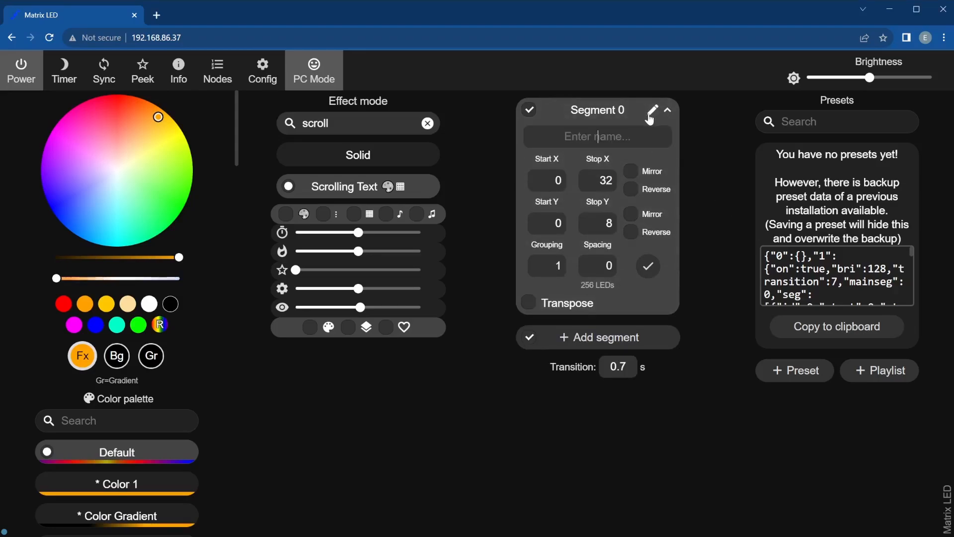
pyautogui.write('Have a Nice Day :)')
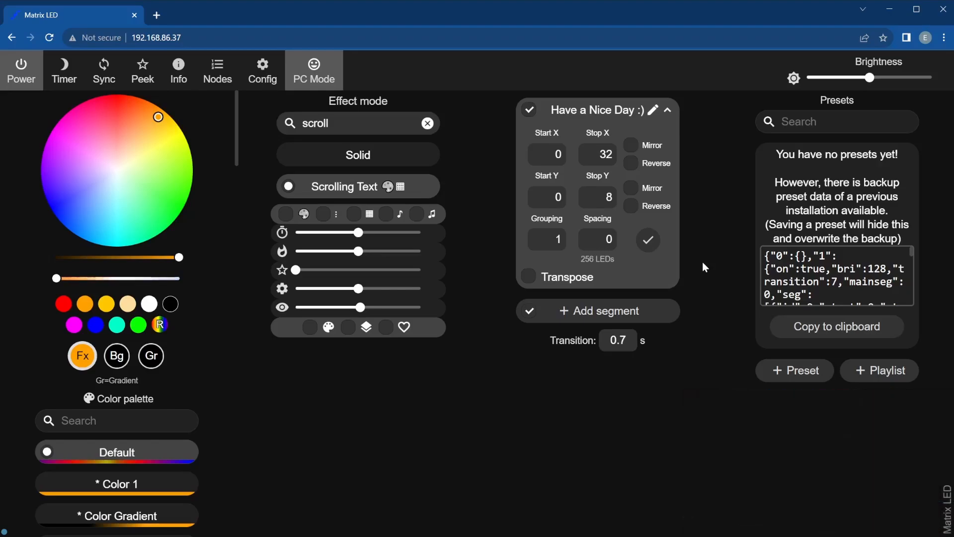
# Create a new preset from the current state and edit its name to the message.
pyautogui.click(794, 370)
pyautogui.write('Have a Nic')
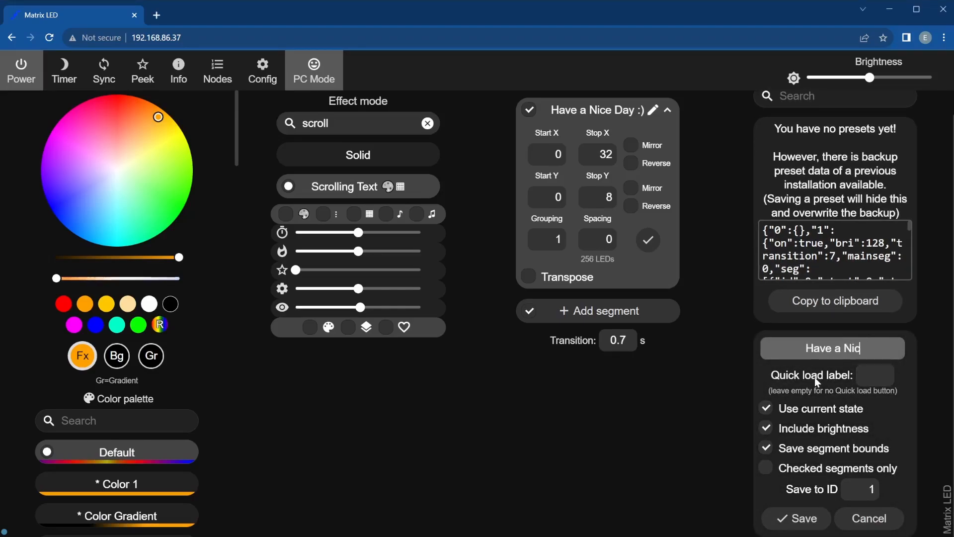
pyautogui.click(869, 518)
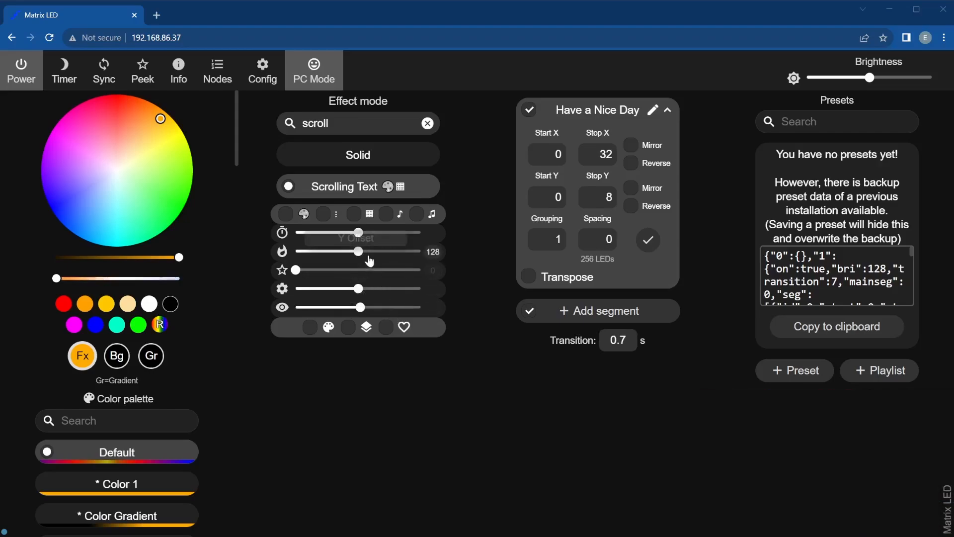
# Raise the effect speed to about 207, then bring it back to about 126.
pyautogui.moveTo(358, 233); pyautogui.dragTo(399, 233)
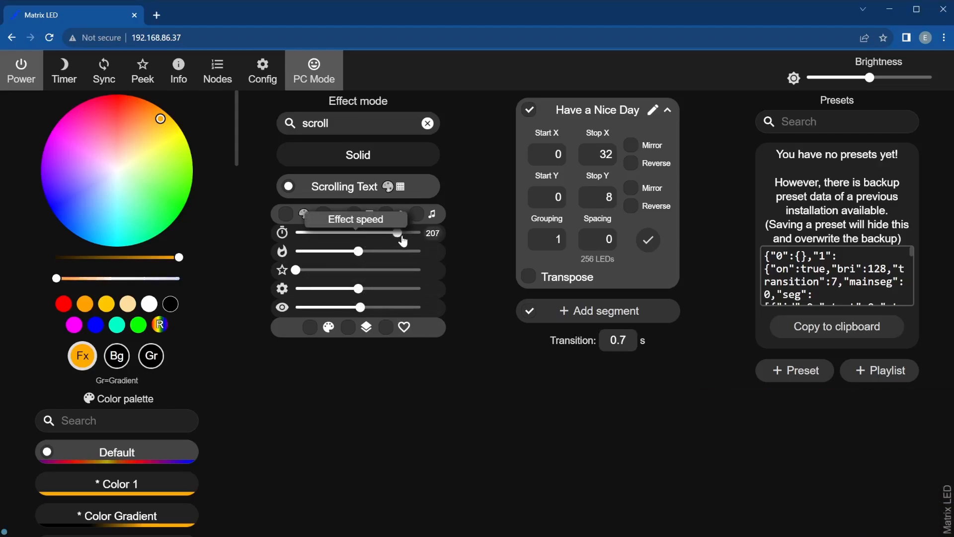
pyautogui.moveTo(398, 233); pyautogui.dragTo(358, 234)
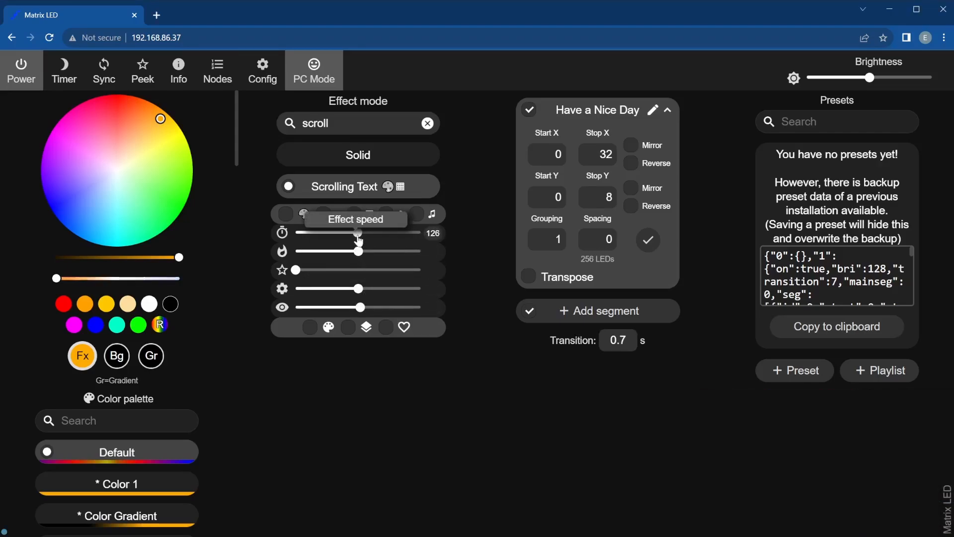